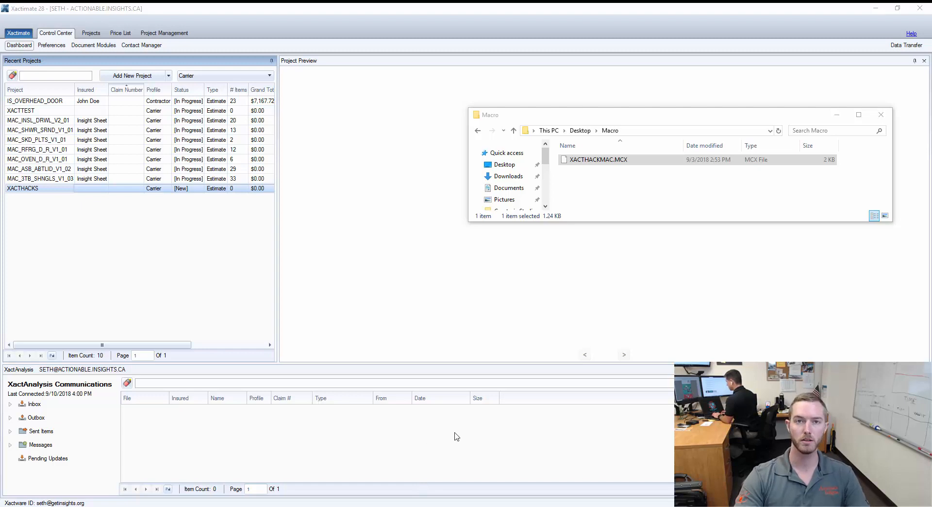
mouse_move(280, 249)
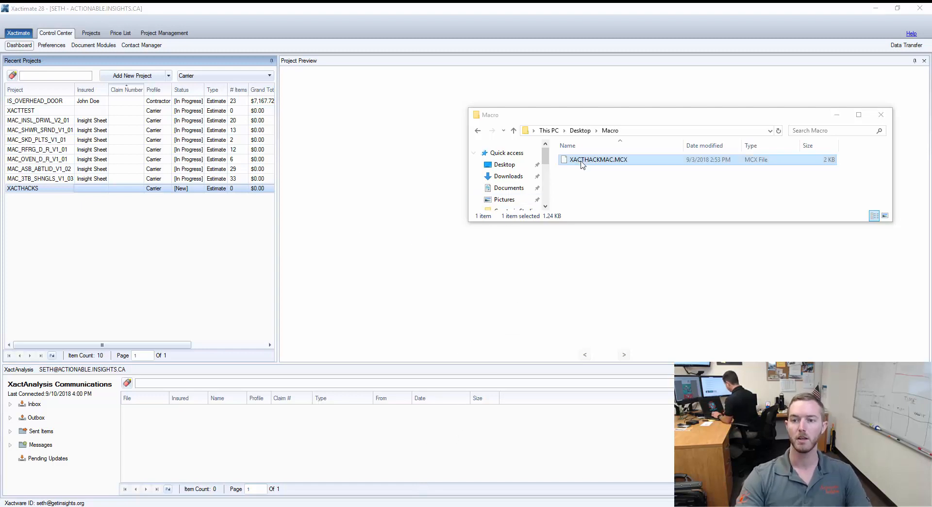
Confirm the XACTHACKS macro import, dismiss the failed result (1 failed), and go to Tools
click(584, 179)
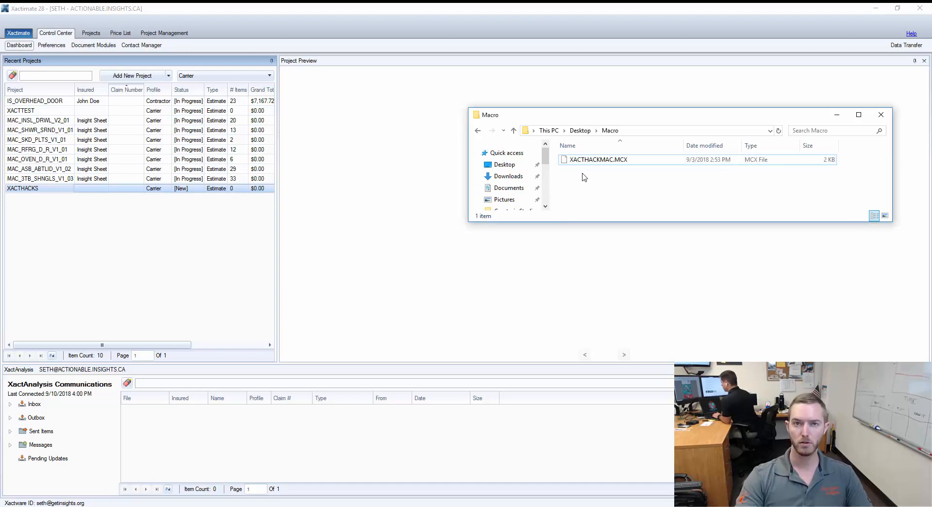
mouse_move(93, 130)
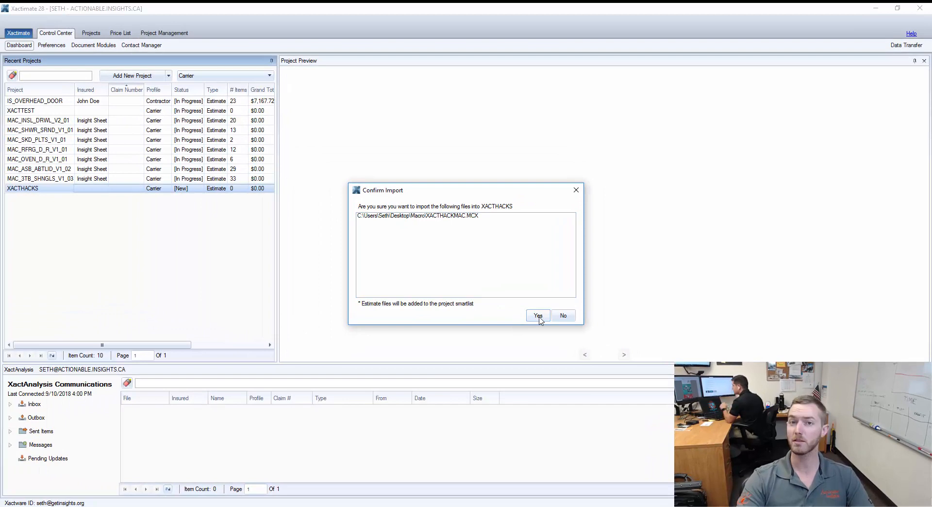
click(537, 315)
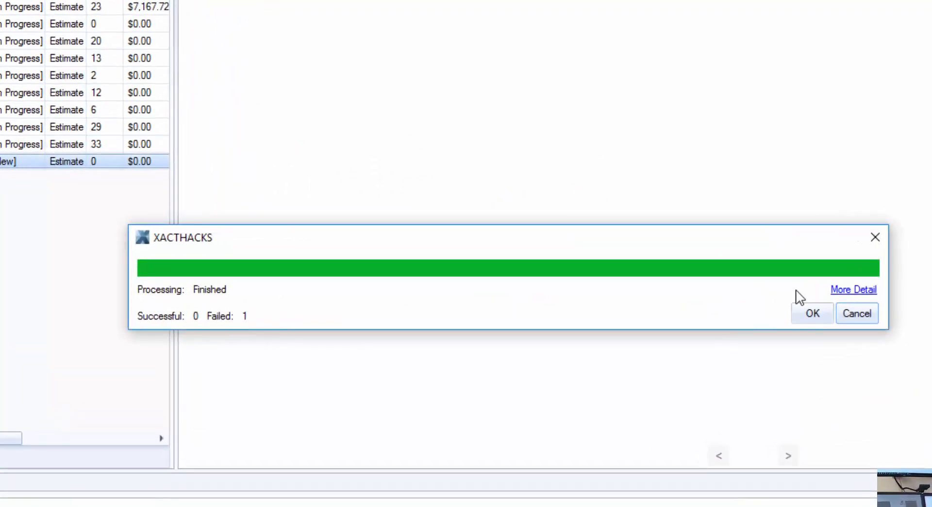
click(853, 290)
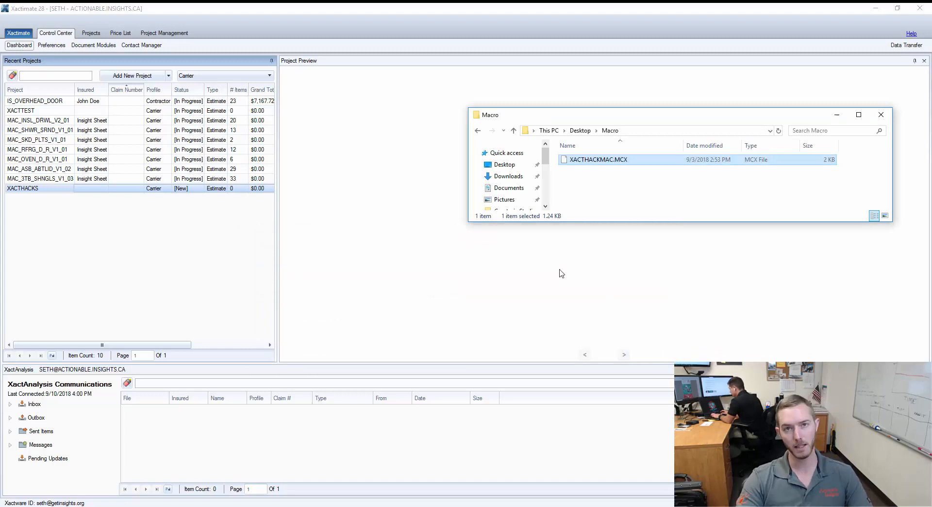
mouse_move(590, 207)
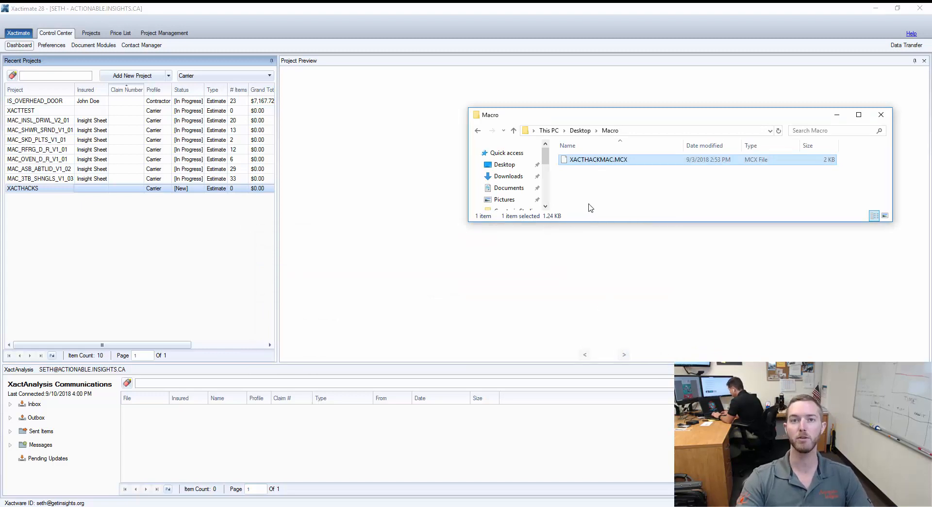
mouse_move(604, 212)
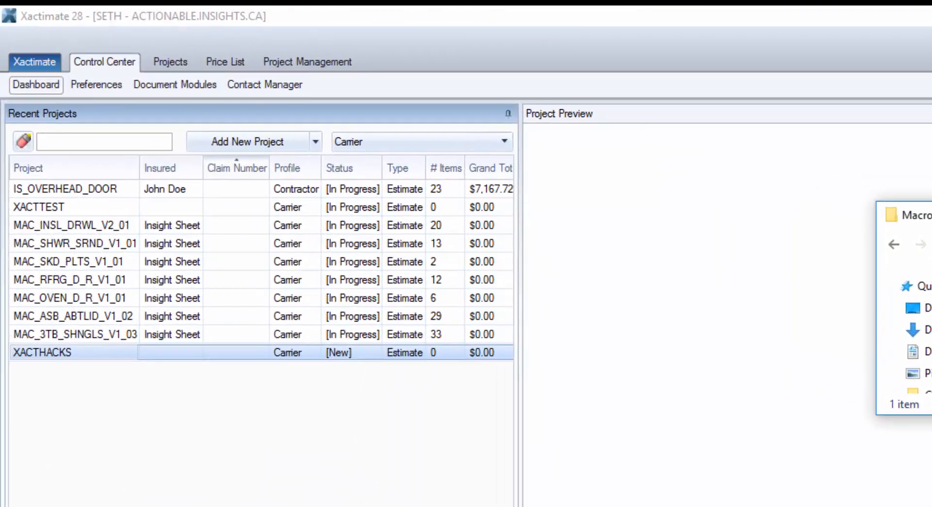
click(34, 61)
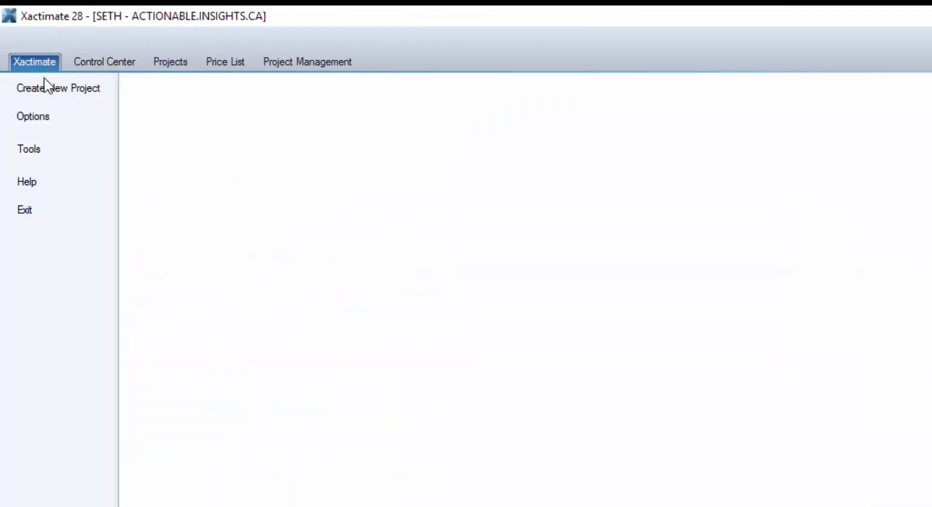
click(28, 149)
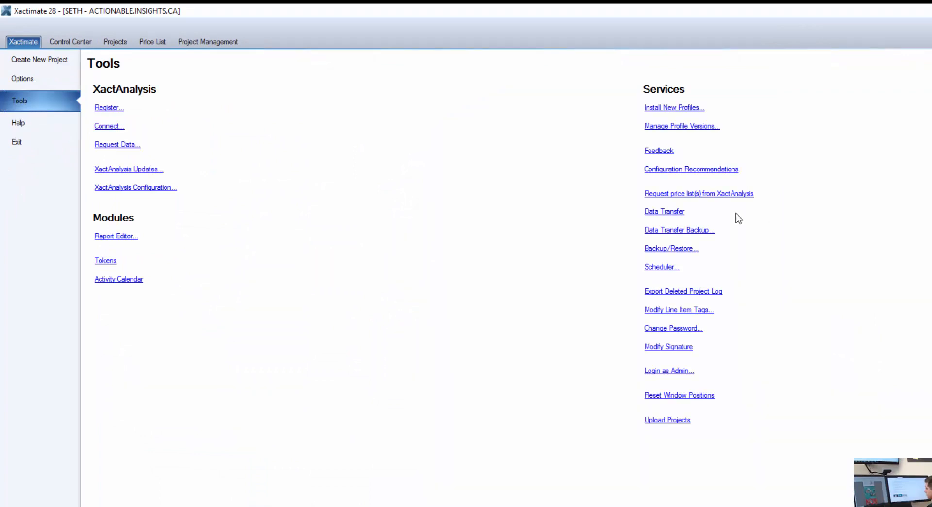
mouse_move(665, 211)
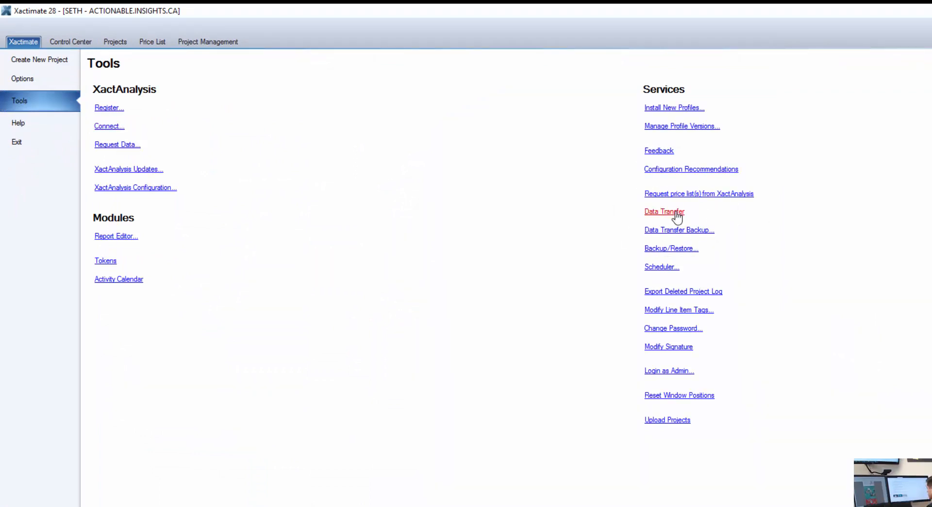
Set Data Transfer to Folder Retrieve from the desktop Macro folder and list its items
click(664, 210)
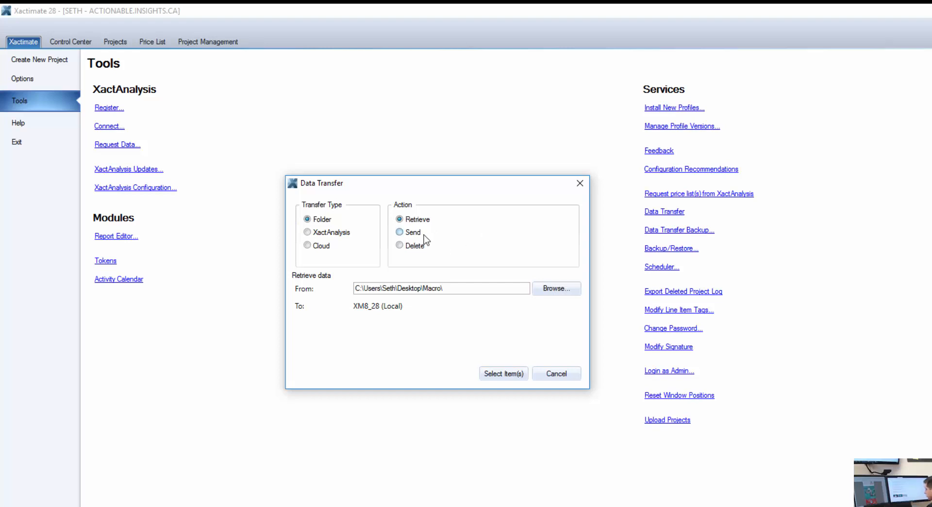
mouse_move(426, 238)
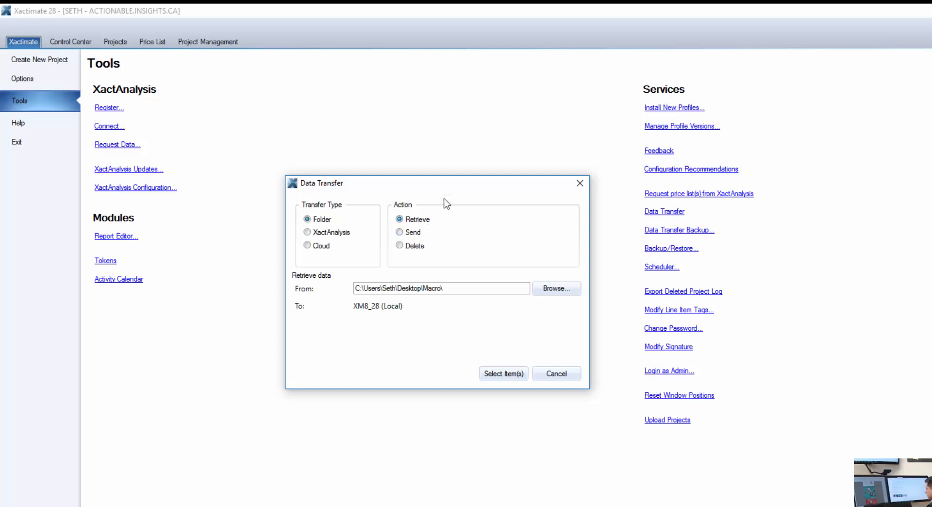
mouse_move(522, 302)
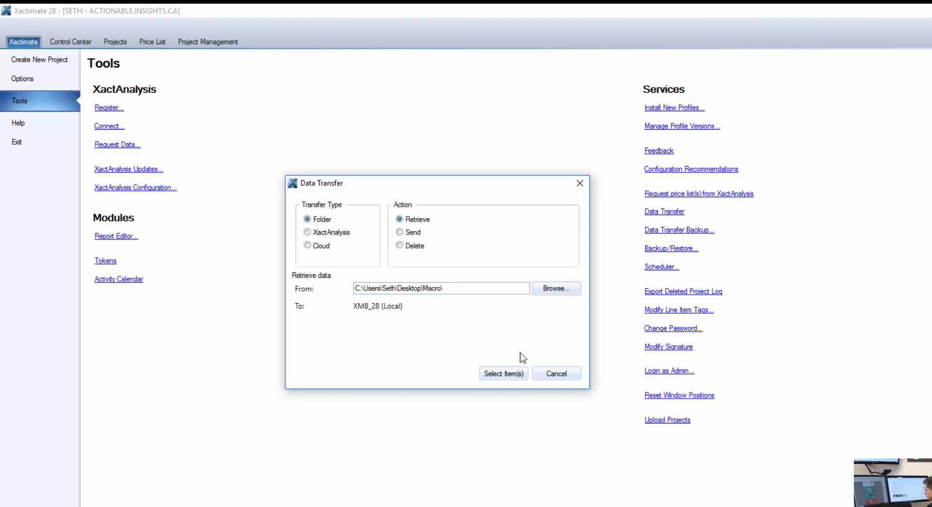
click(503, 373)
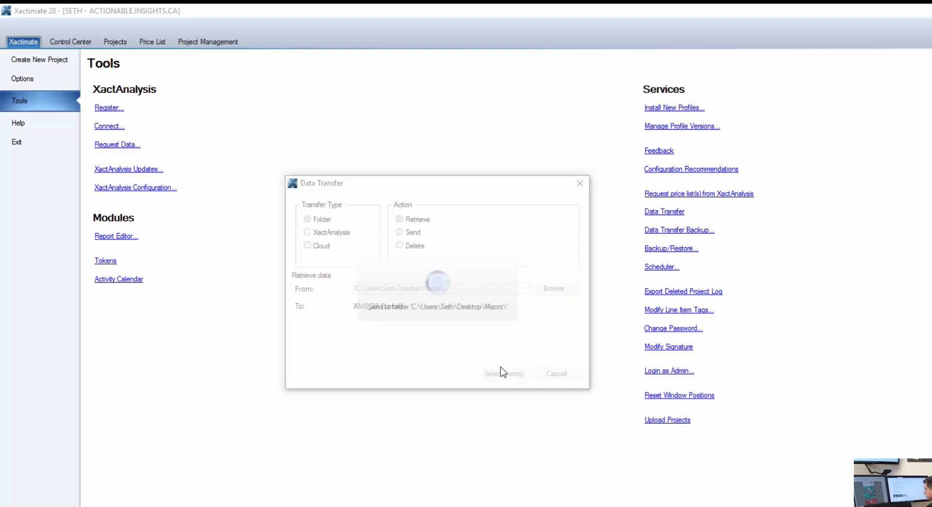
Retrieve the XACTHACKMAC macro, then close Tools to return to the Control Center
click(503, 373)
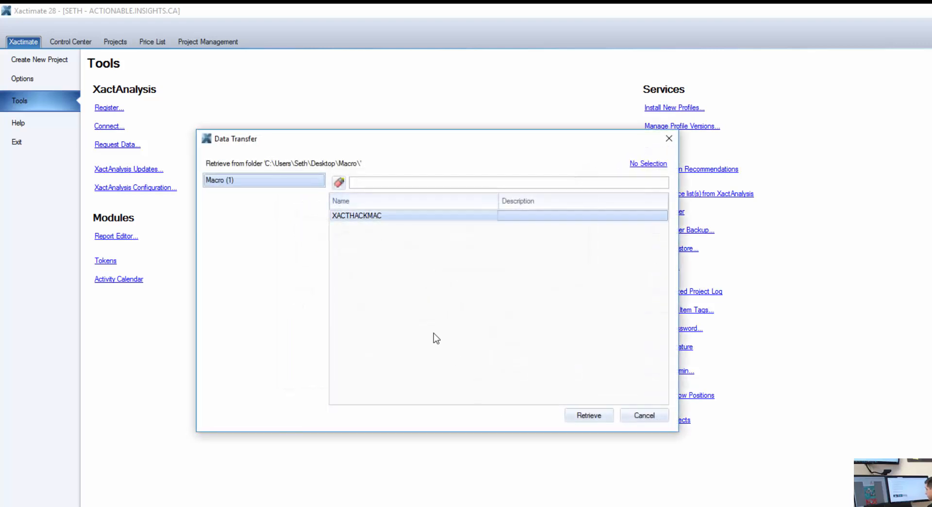
click(587, 415)
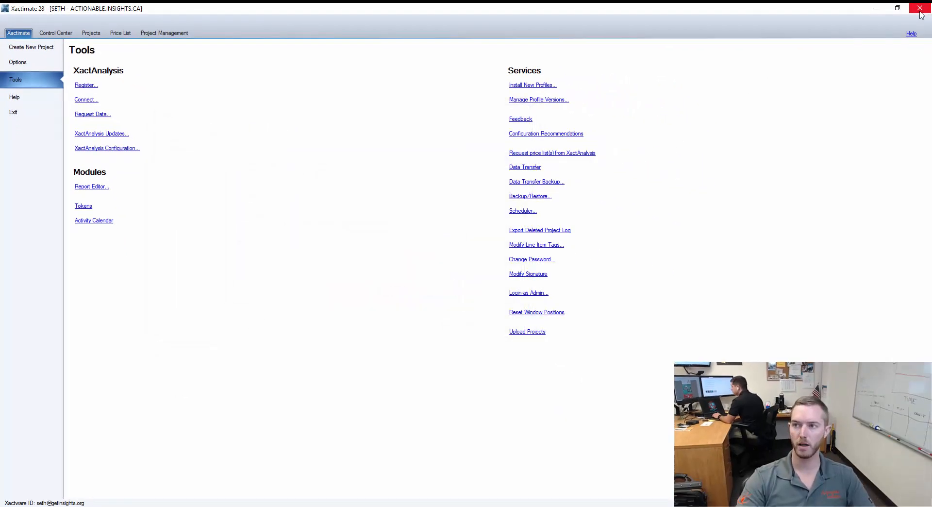
click(56, 33)
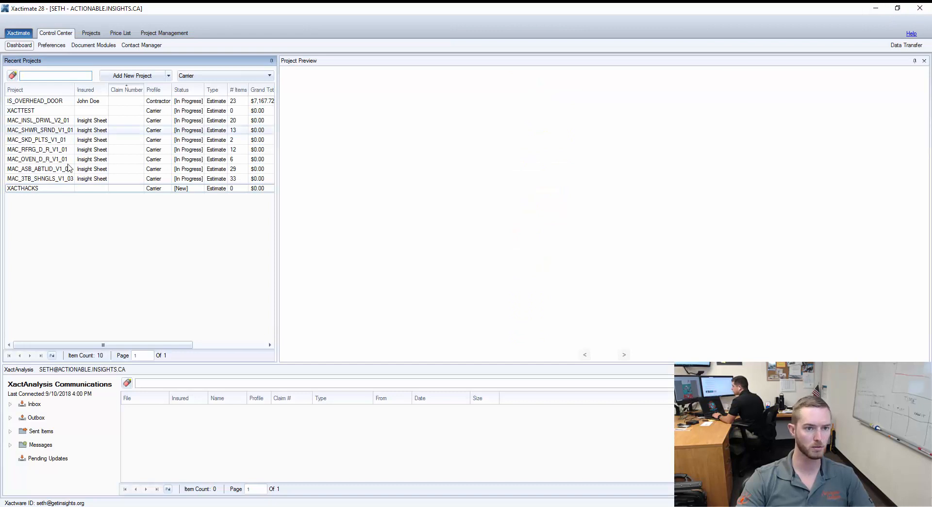